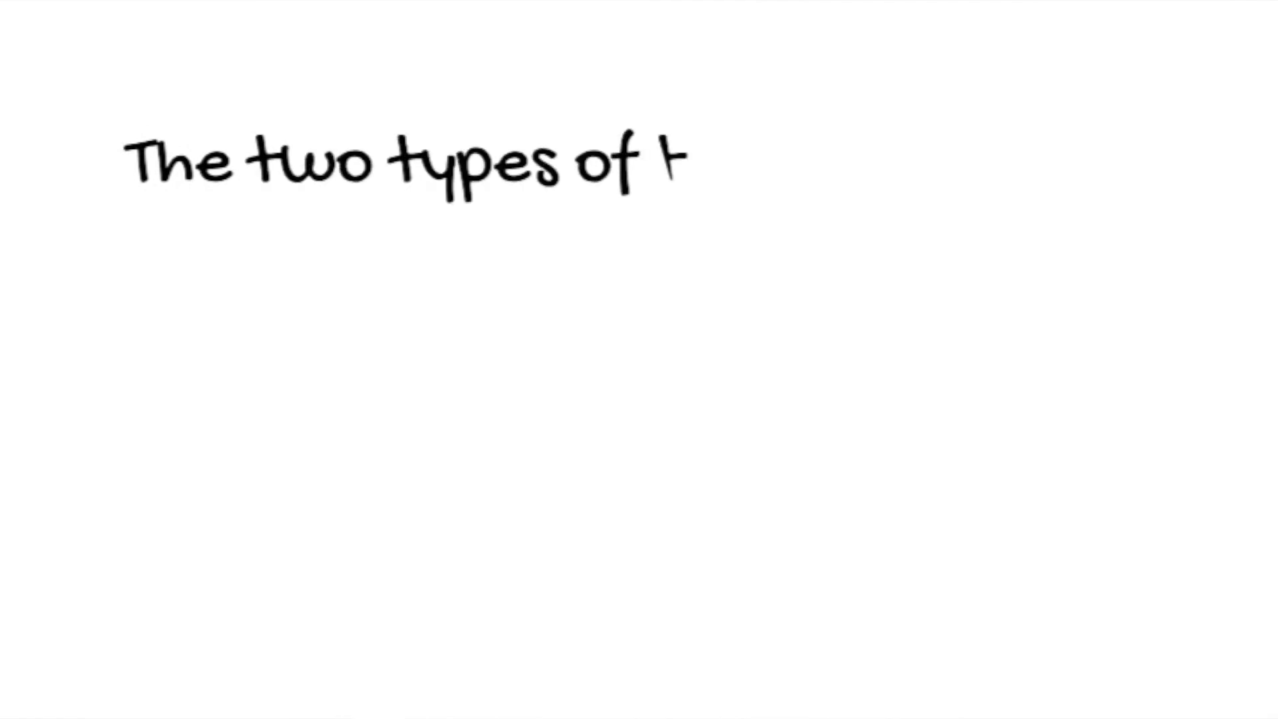
type("time horizons are:")
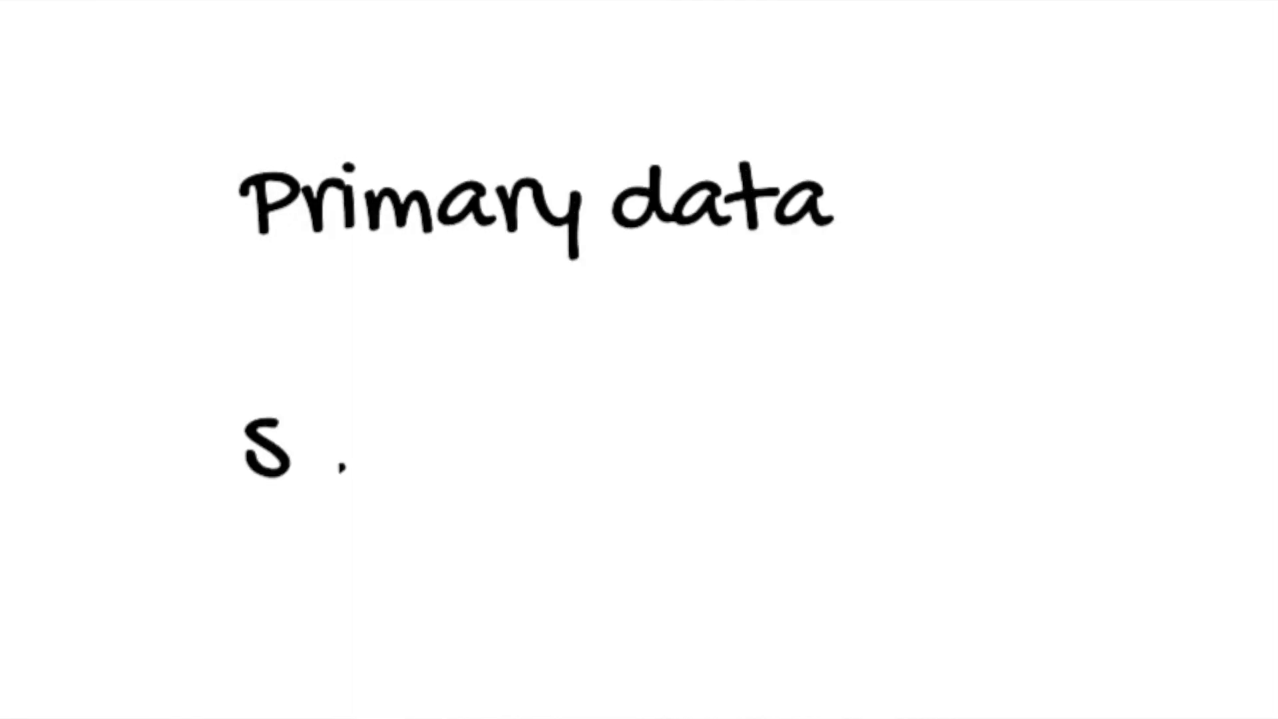
type("Second")
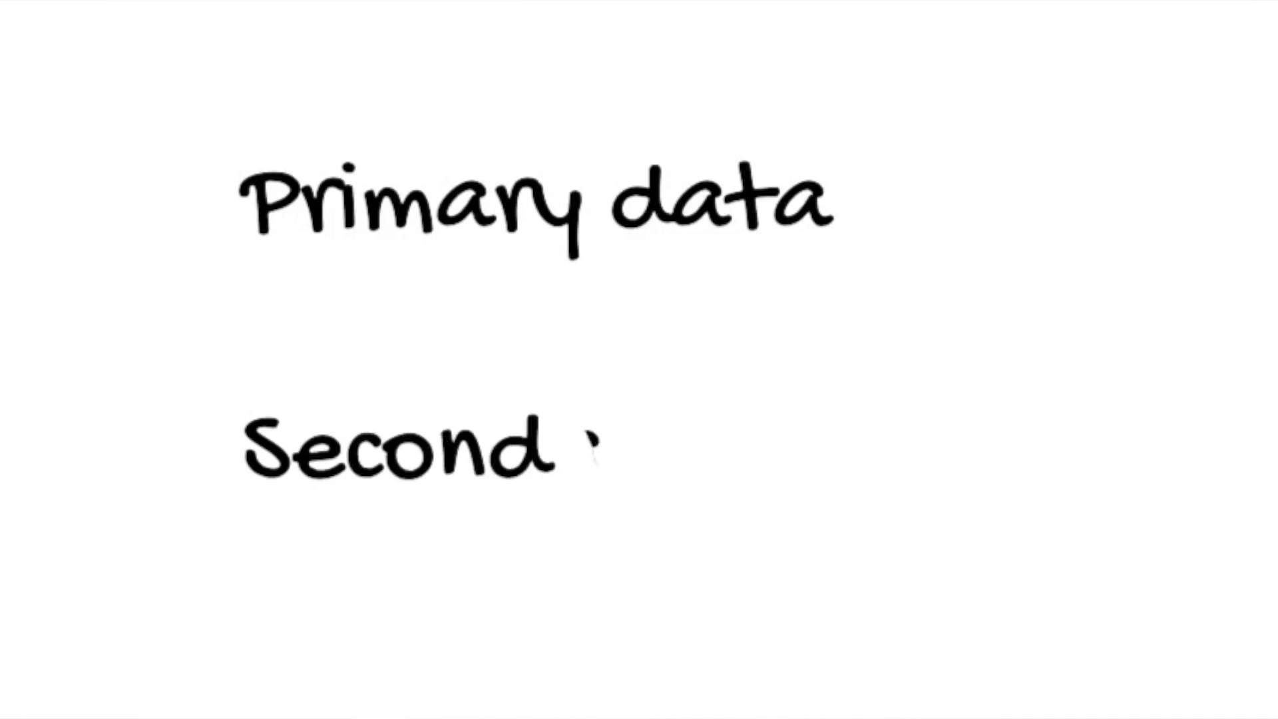
type("ary da")
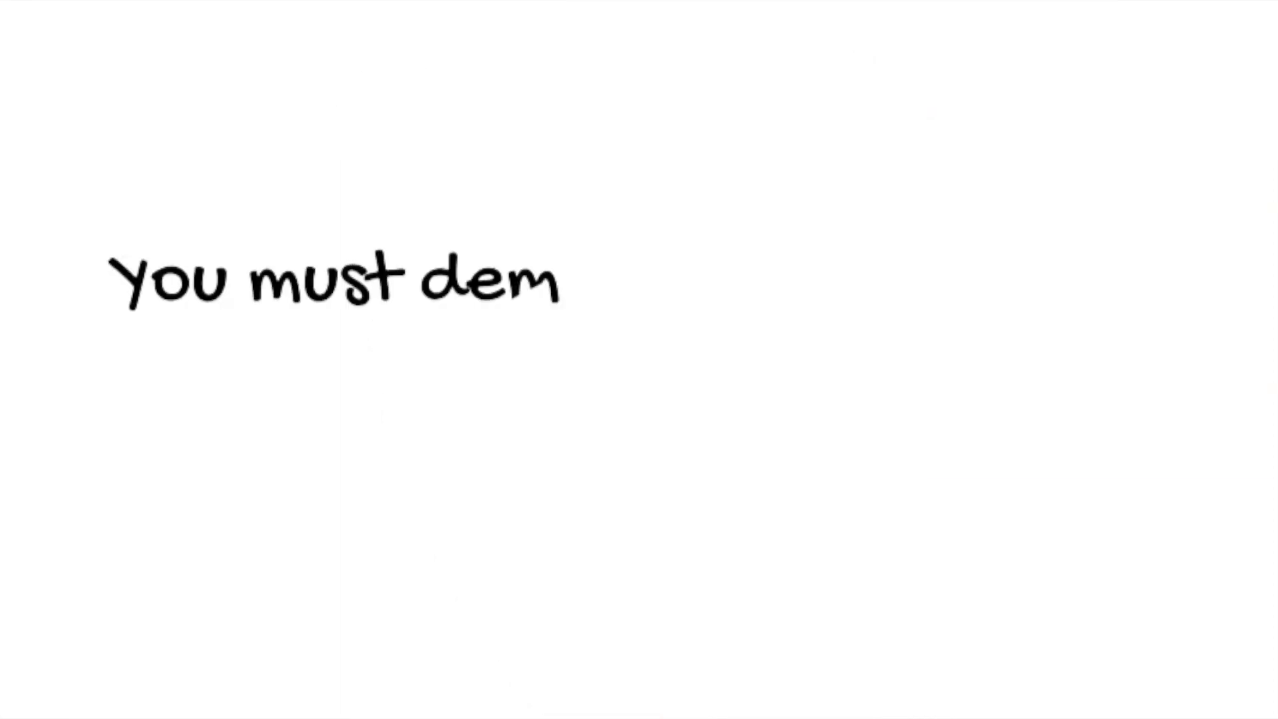
type("onstrate that yo")
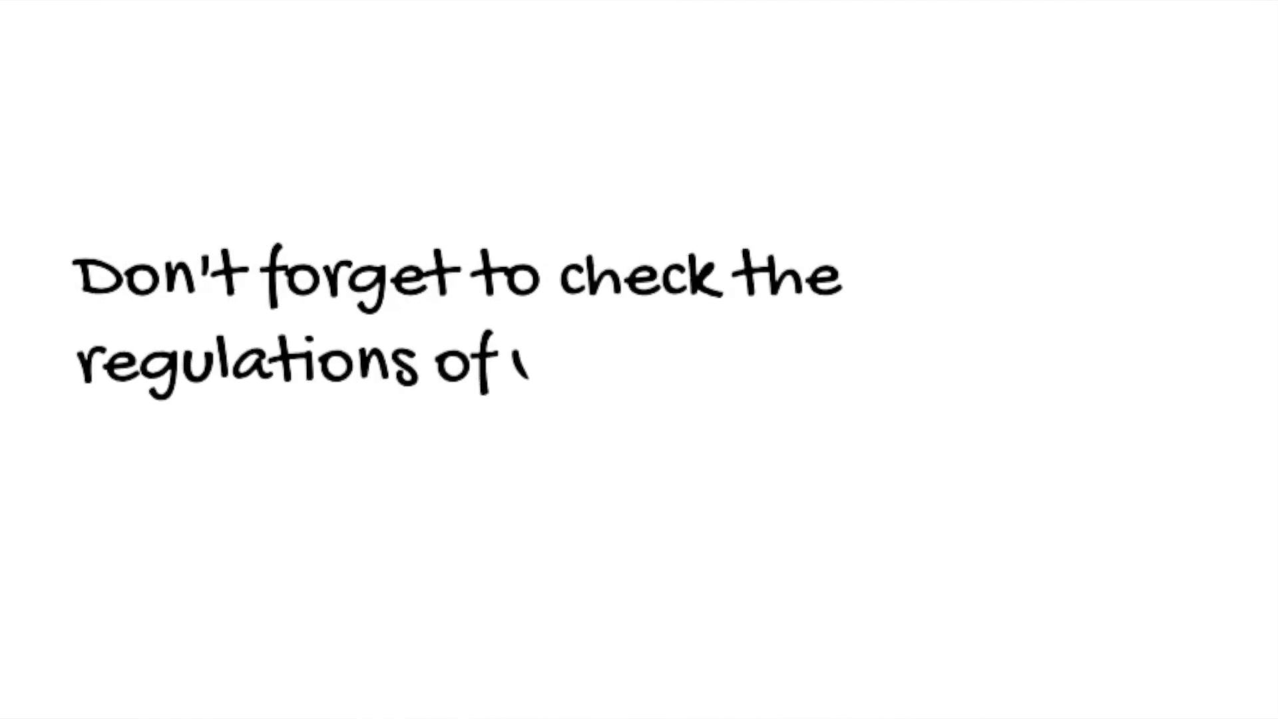
type("your university/co")
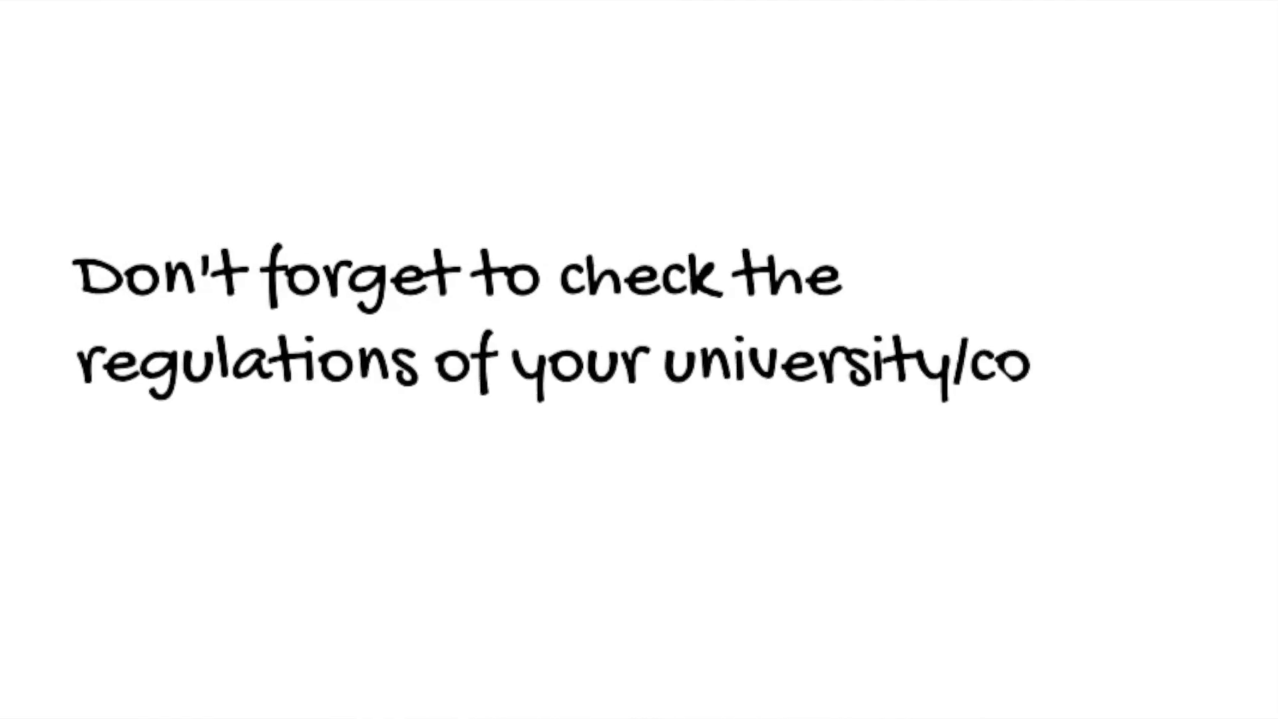